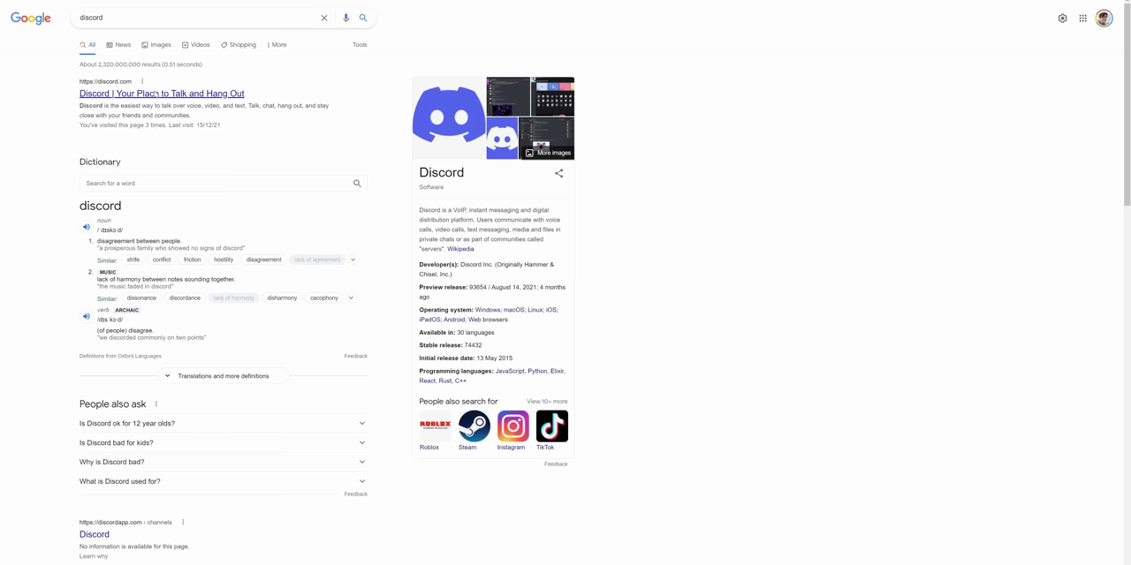
# Step: Open the 'Discord | Your Place to Talk and Hang Out' result to reach discord.com
pyautogui.click(163, 93)
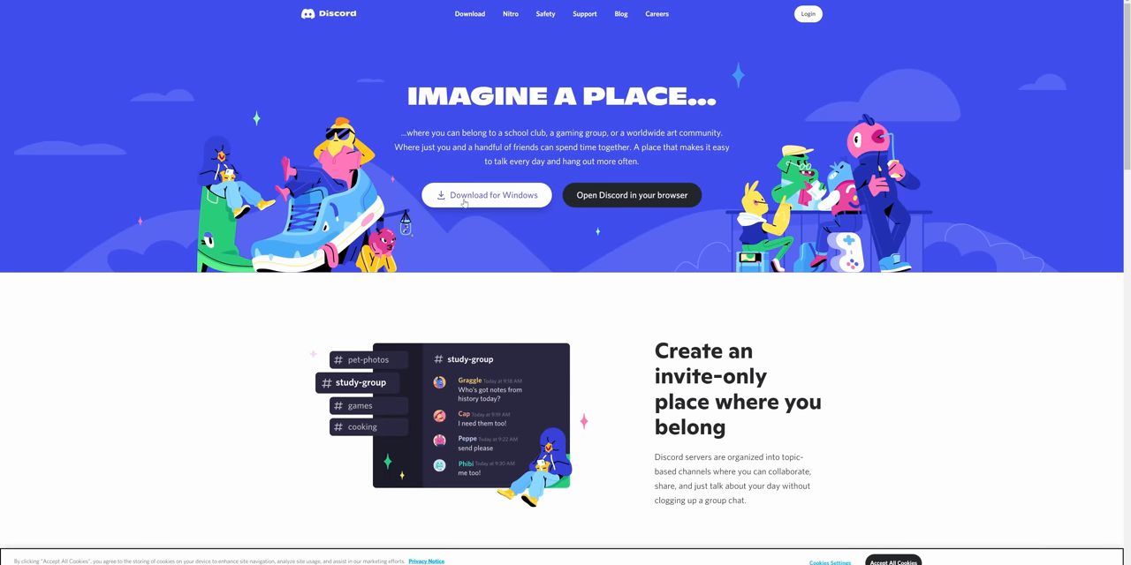